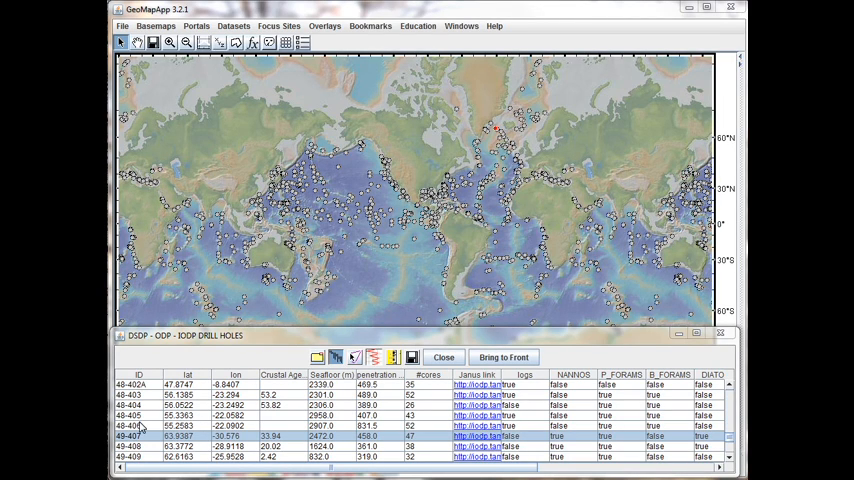
pyautogui.moveTo(158, 412)
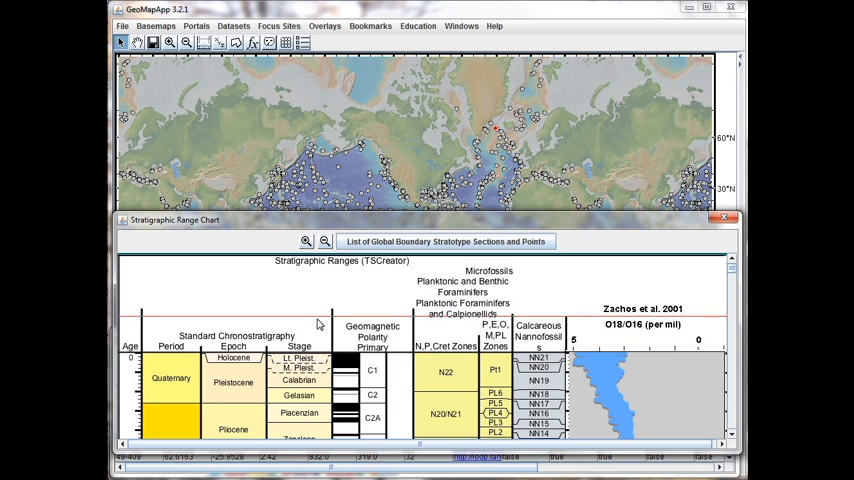
pyautogui.moveTo(348, 348)
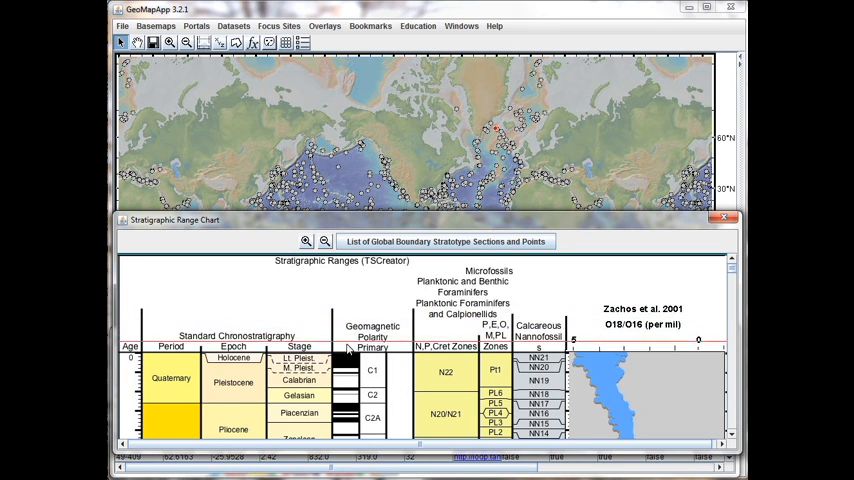